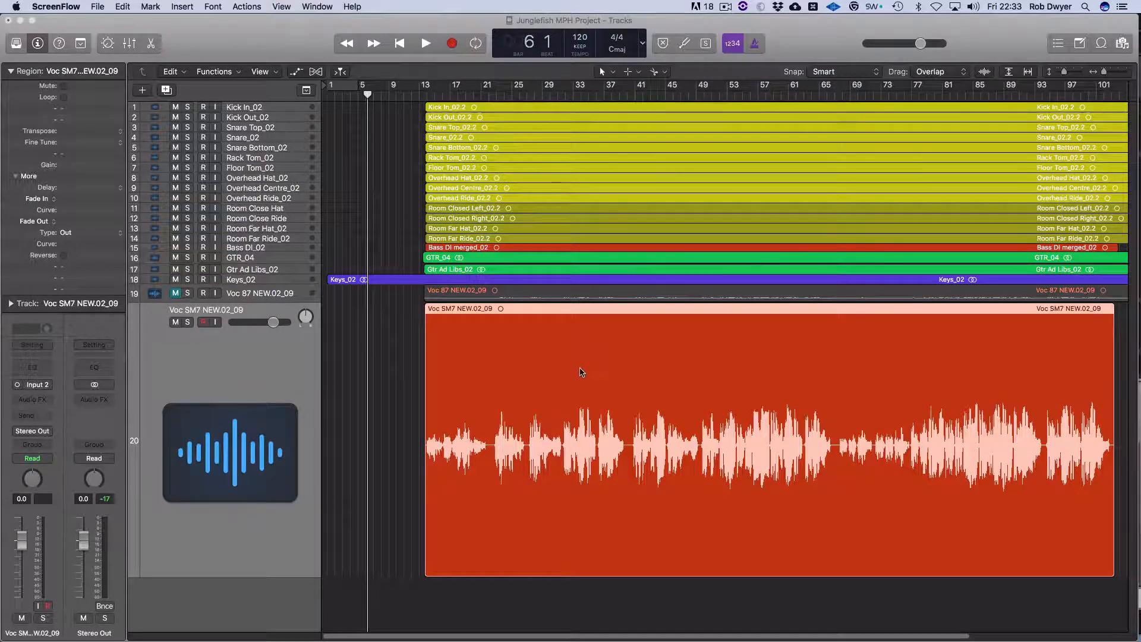
mouse_move(550, 395)
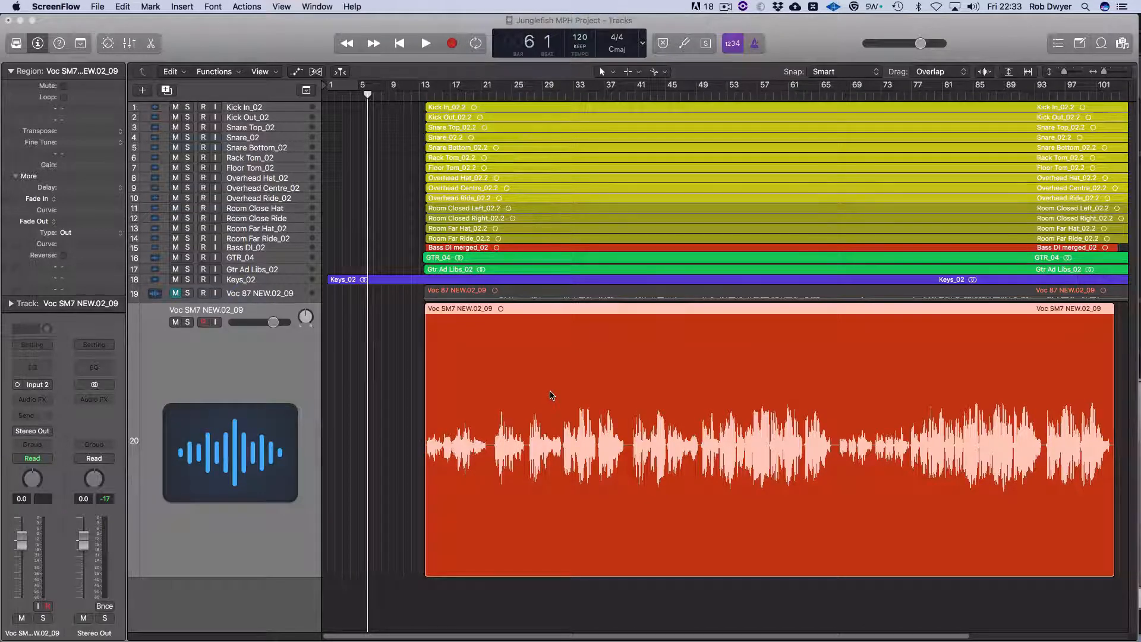
mouse_move(456, 469)
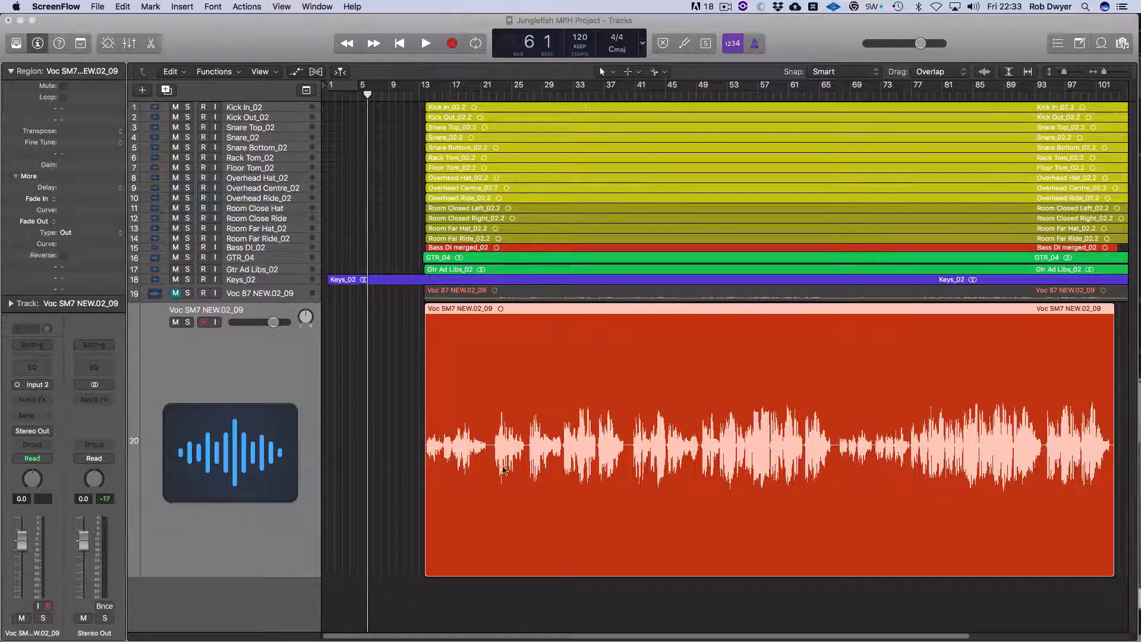
Step: Split the vocal region at two points to create at least three regions
left_click(425, 43)
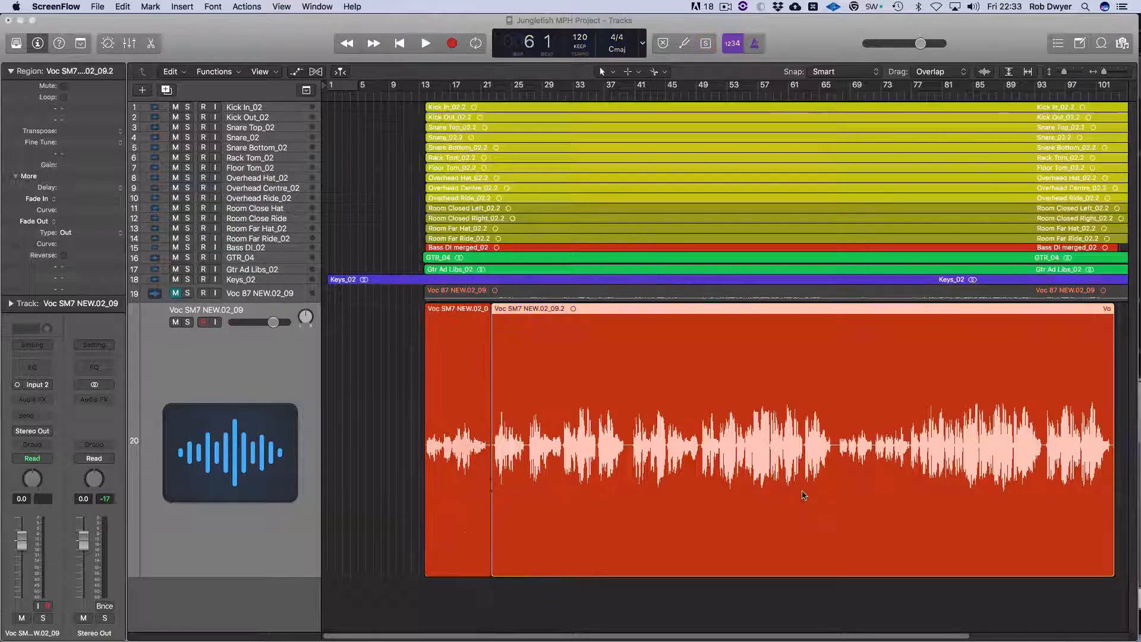
left_click(425, 43)
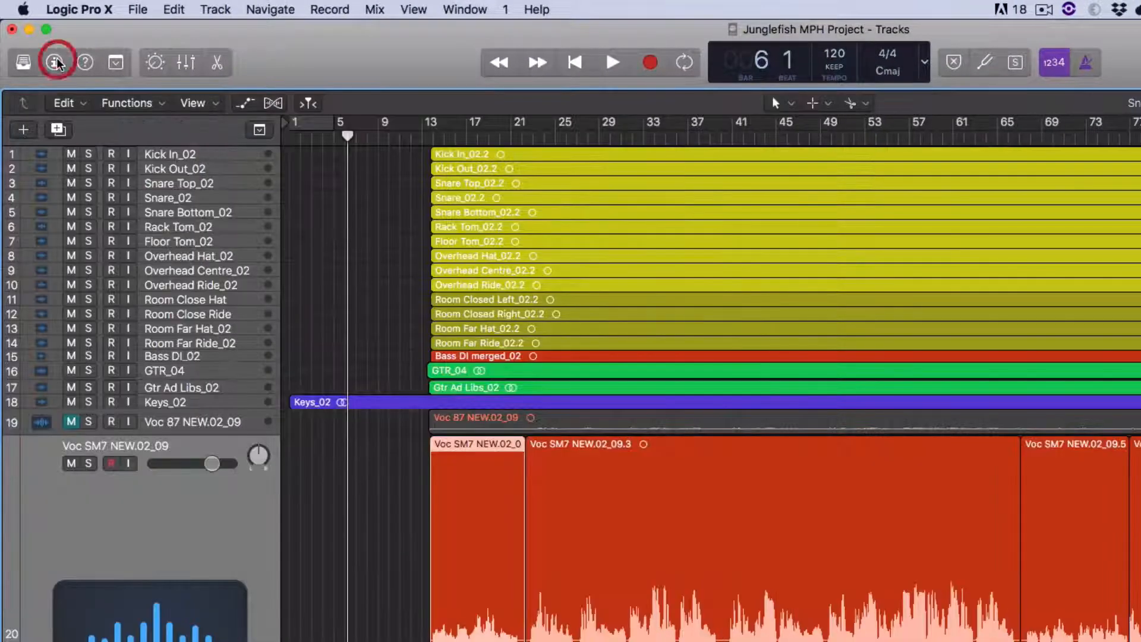
Step: Show the Region inspector for the first vocal region and expand its More settings
left_click(54, 62)
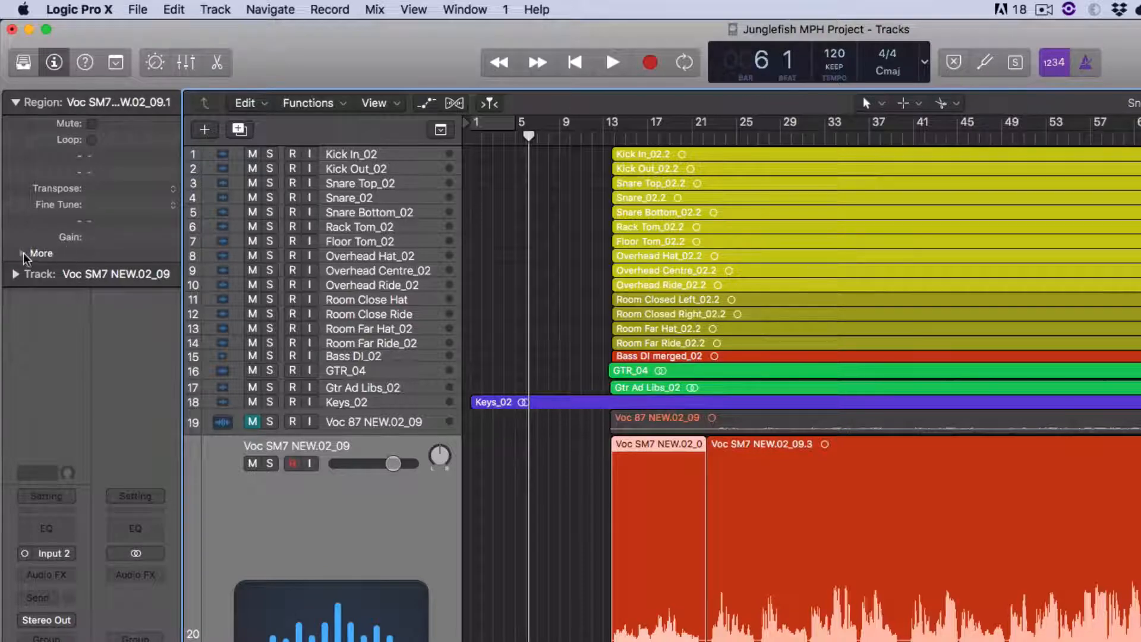
left_click(41, 253)
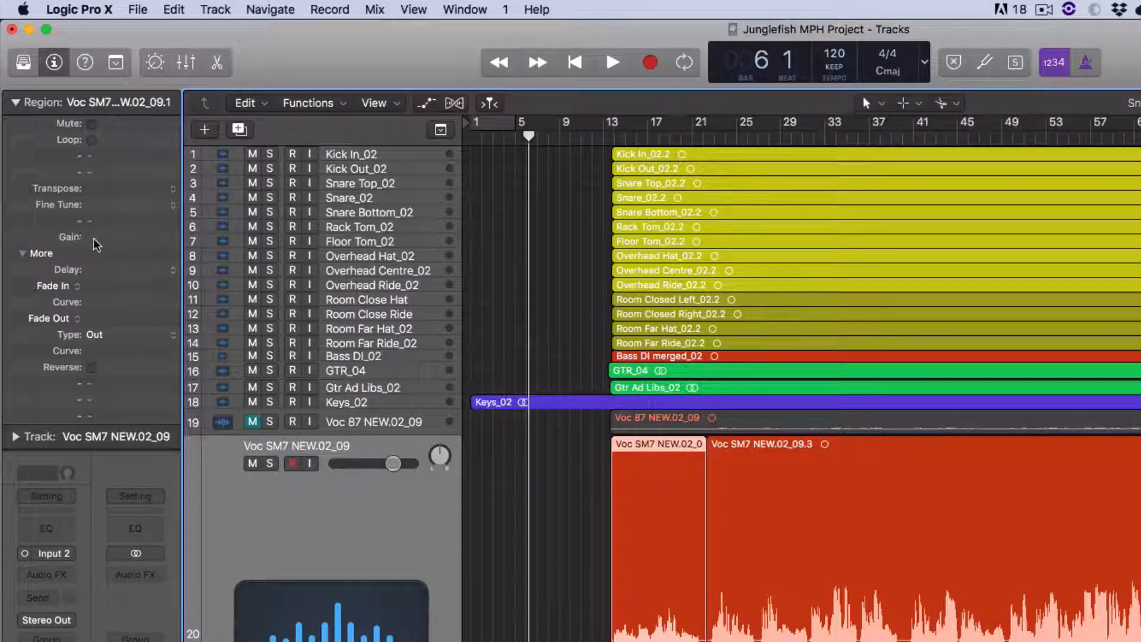